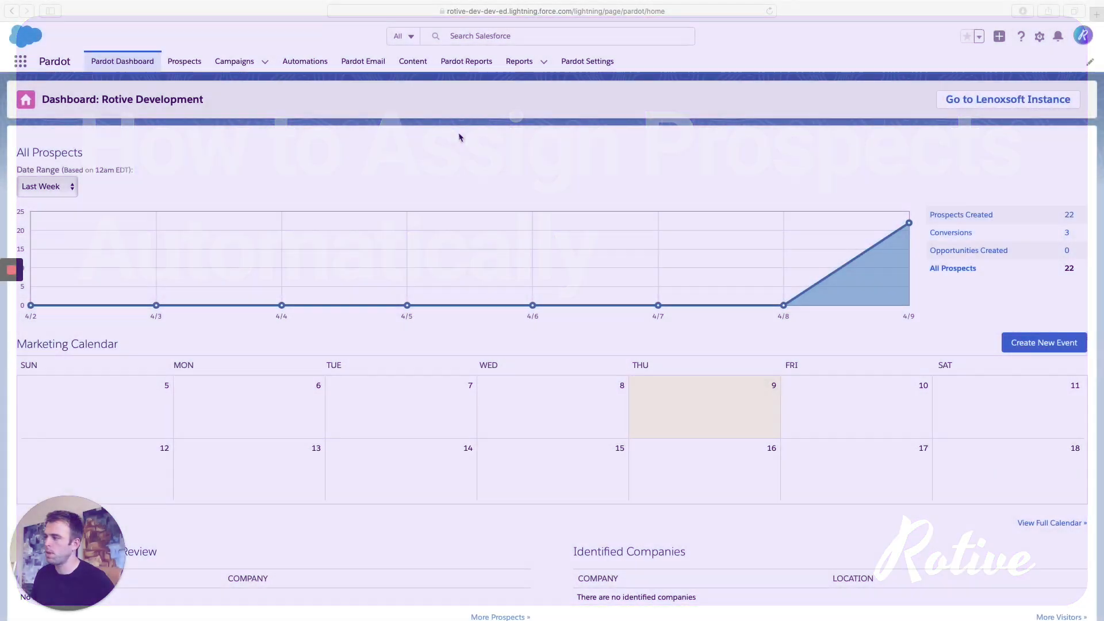
Show the Active Prospects list, briefly revisiting the Pardot dashboard in between
click(184, 61)
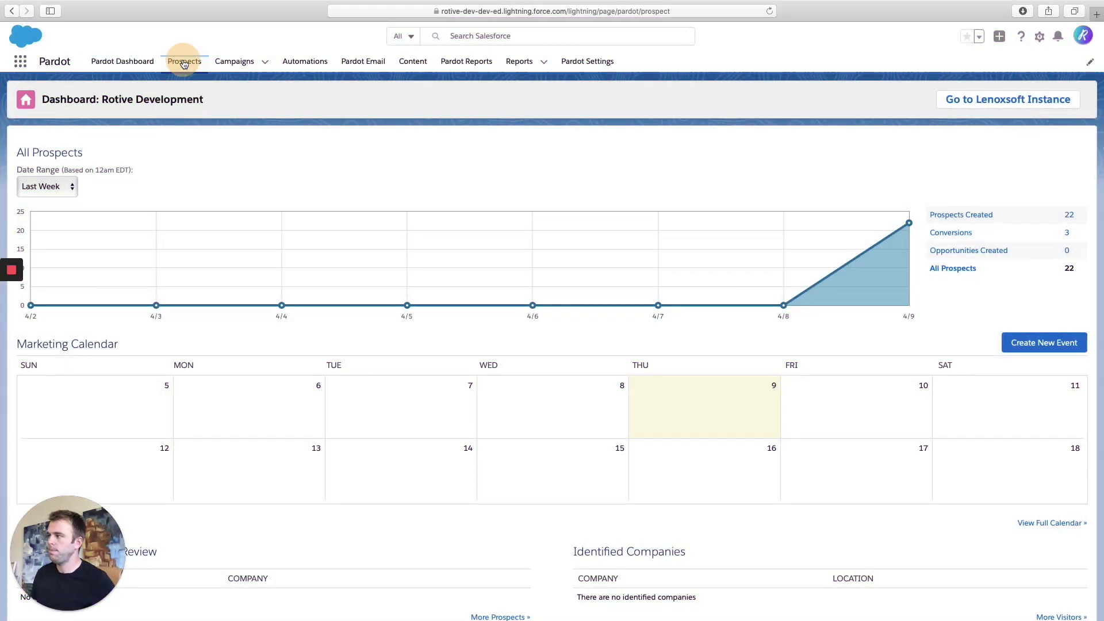
click(184, 61)
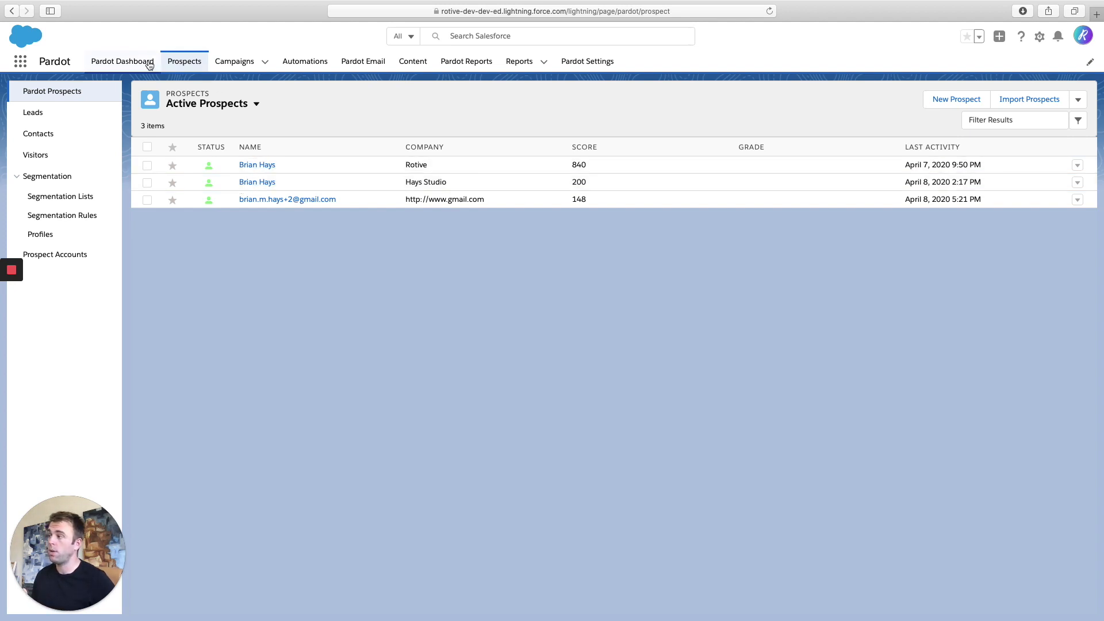
click(122, 61)
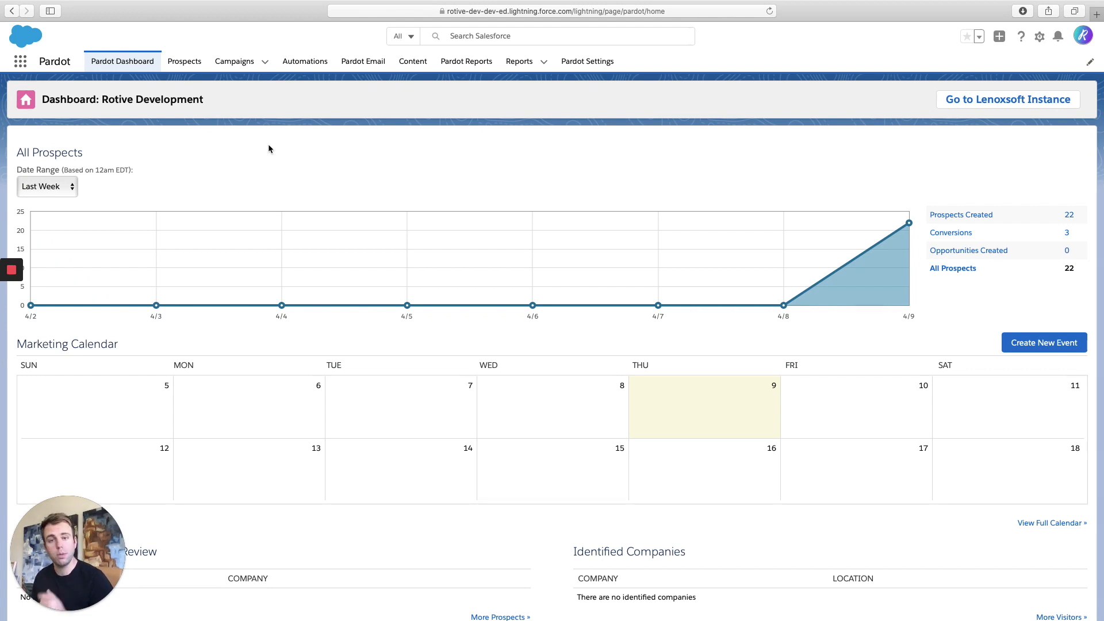
mouse_move(241, 115)
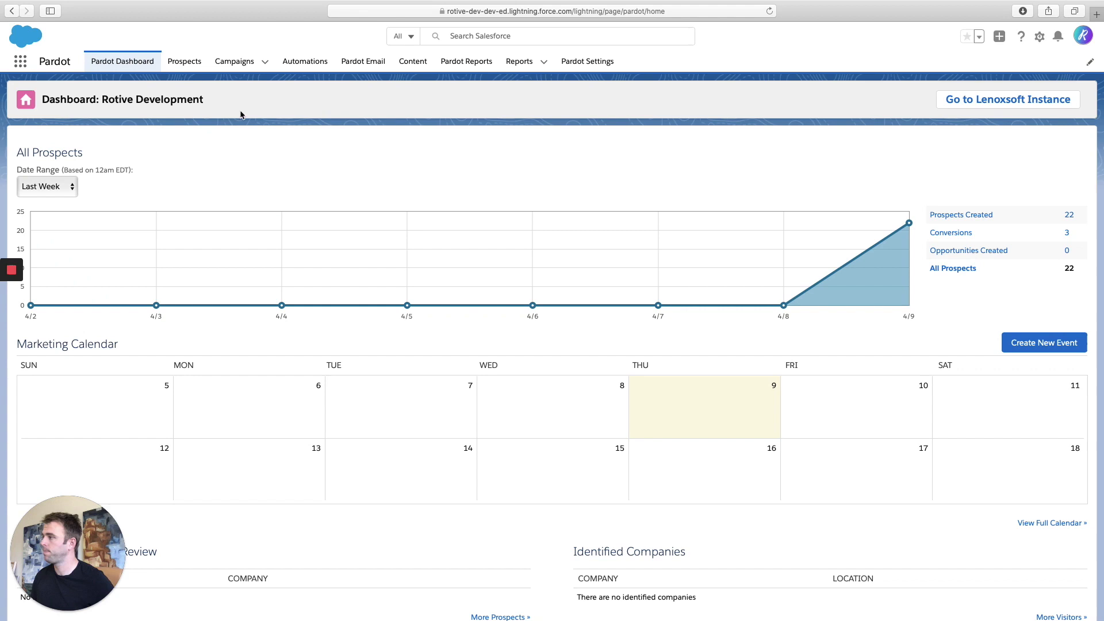
click(184, 61)
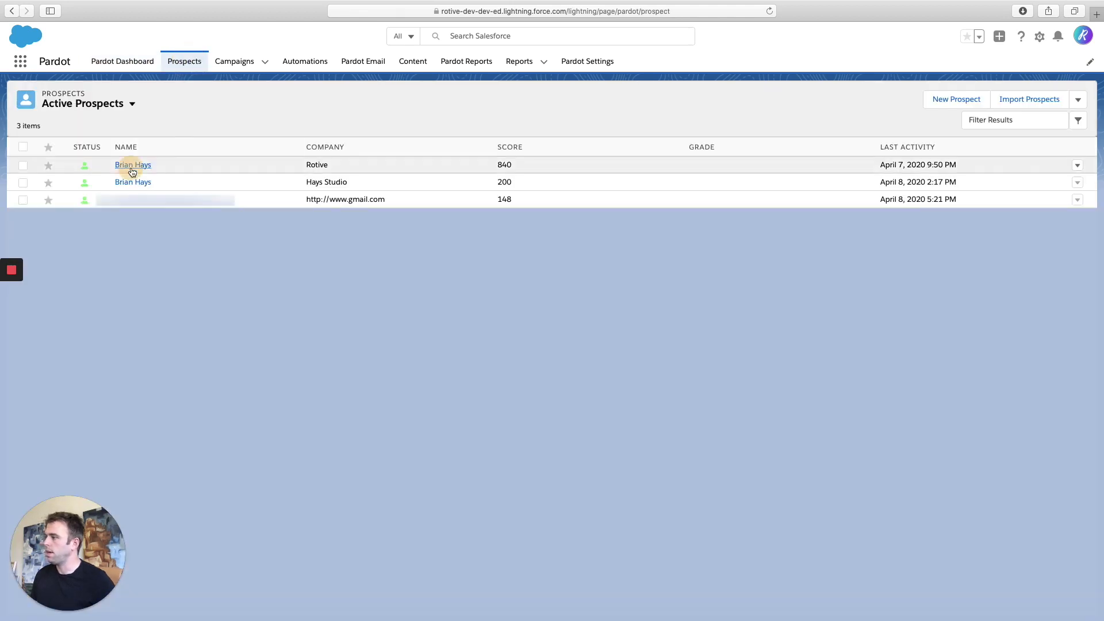
View the Rotive prospect's overview to see its assigned user under Insight
click(134, 164)
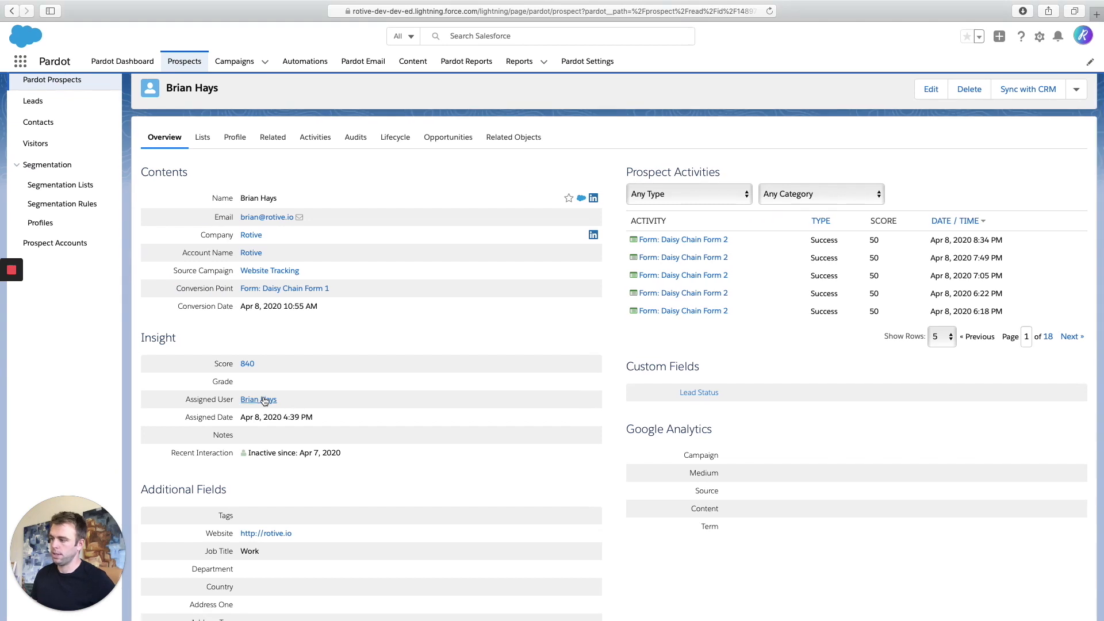
mouse_move(332, 402)
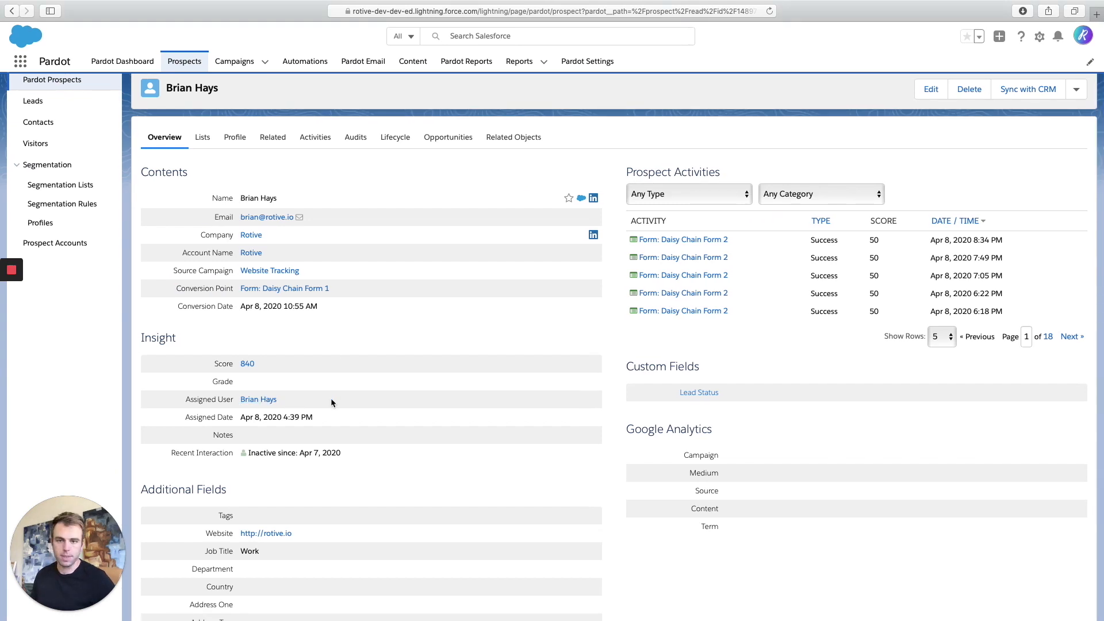
mouse_move(303, 403)
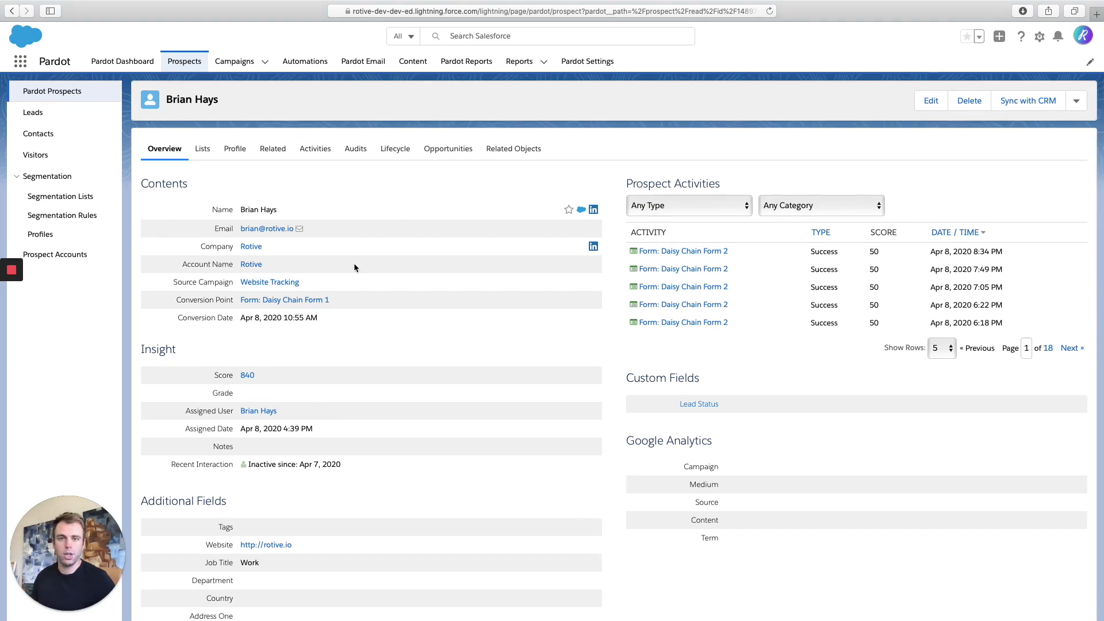
Start a new automation rule from the Automation Rules list
click(304, 61)
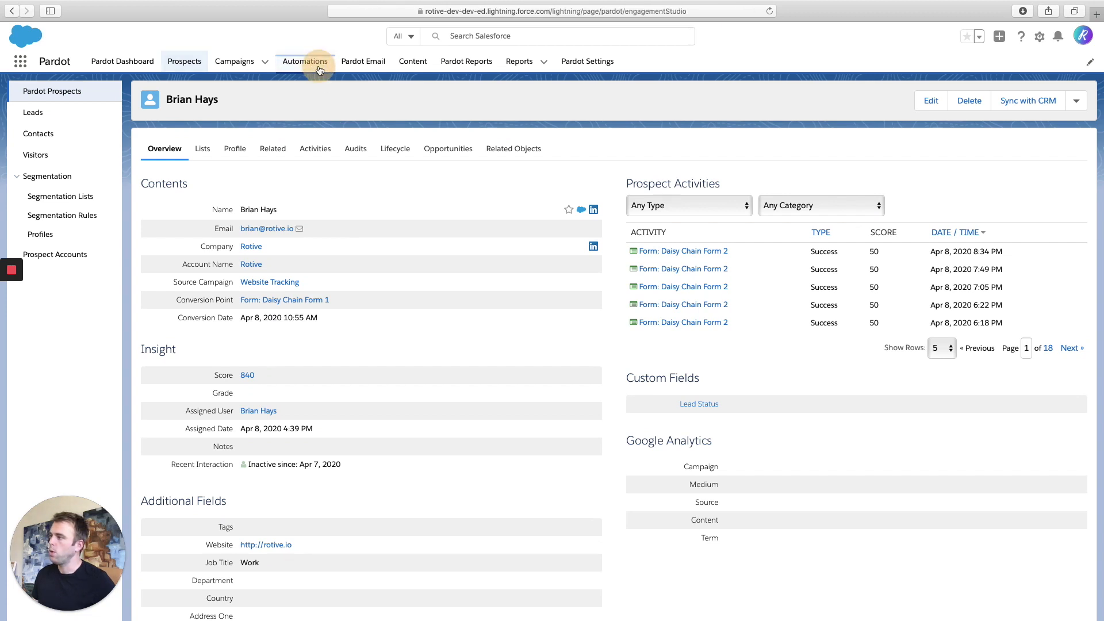
click(305, 61)
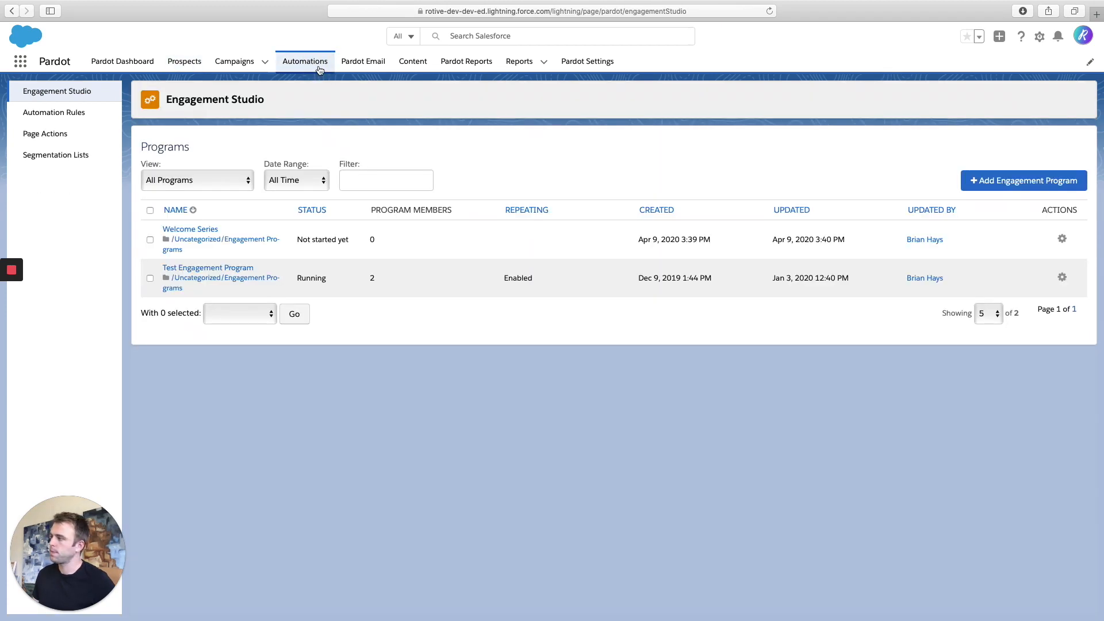
click(54, 111)
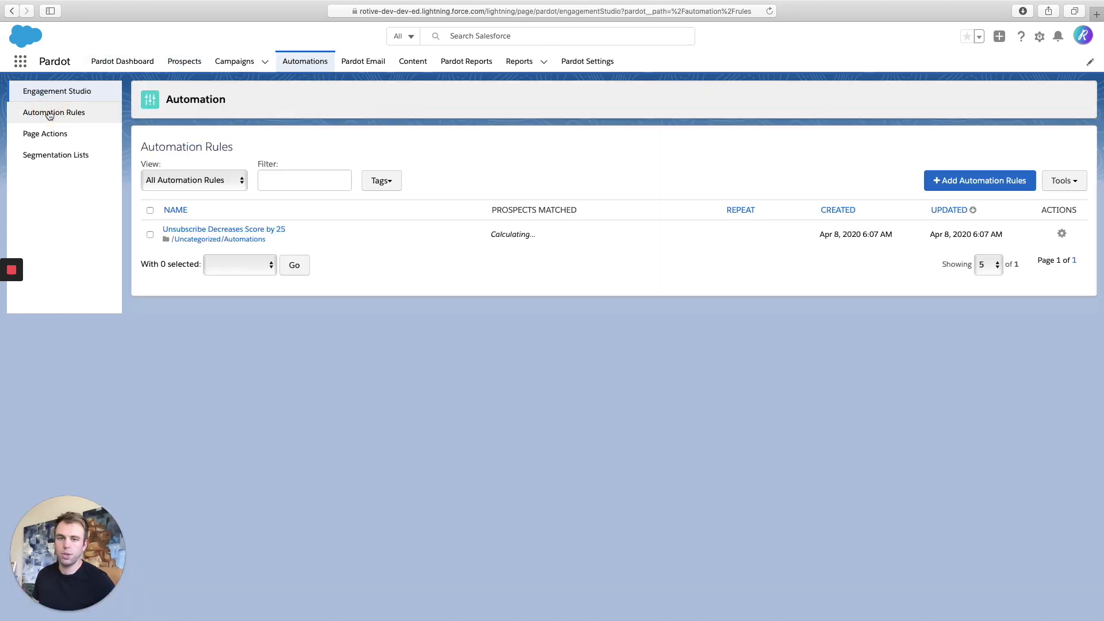
click(980, 180)
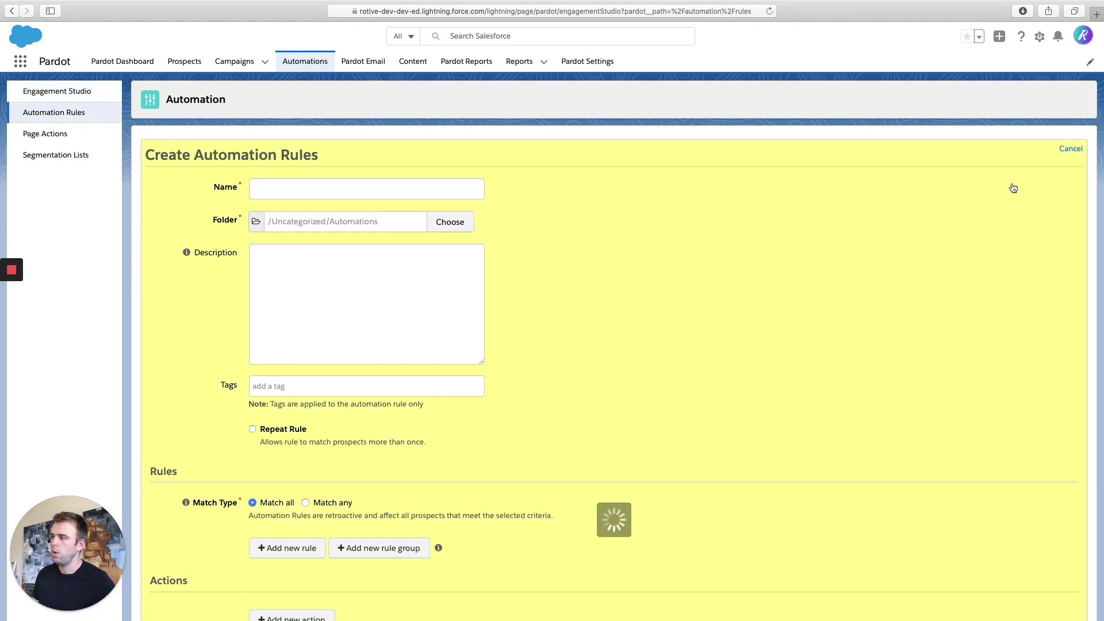
Name the rule "Brian's Assignment Rule"
click(366, 188)
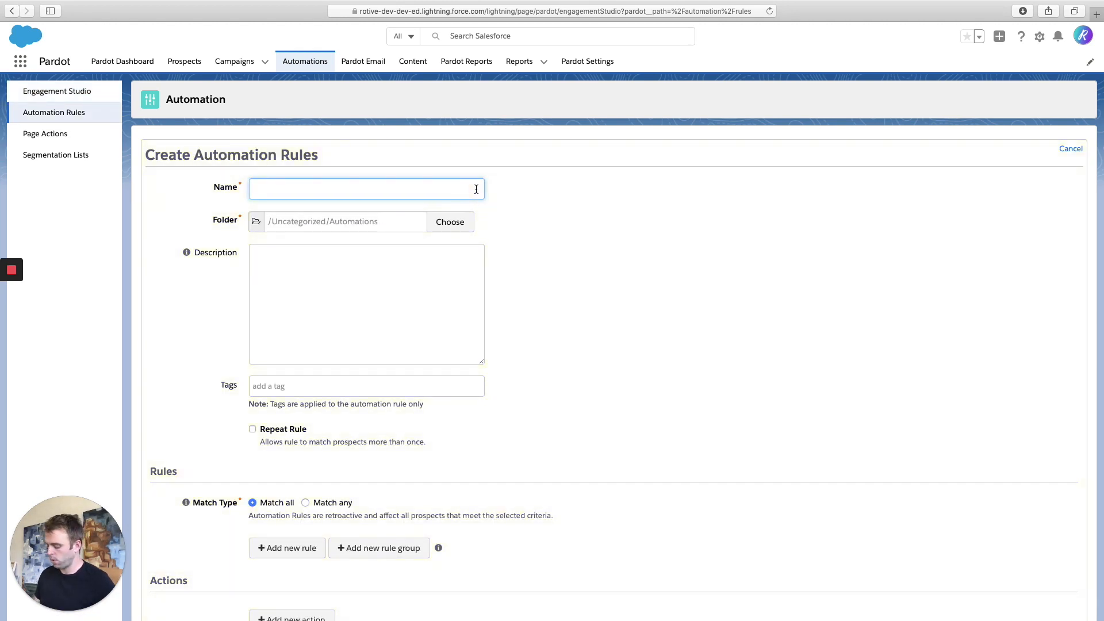
text(Brian)
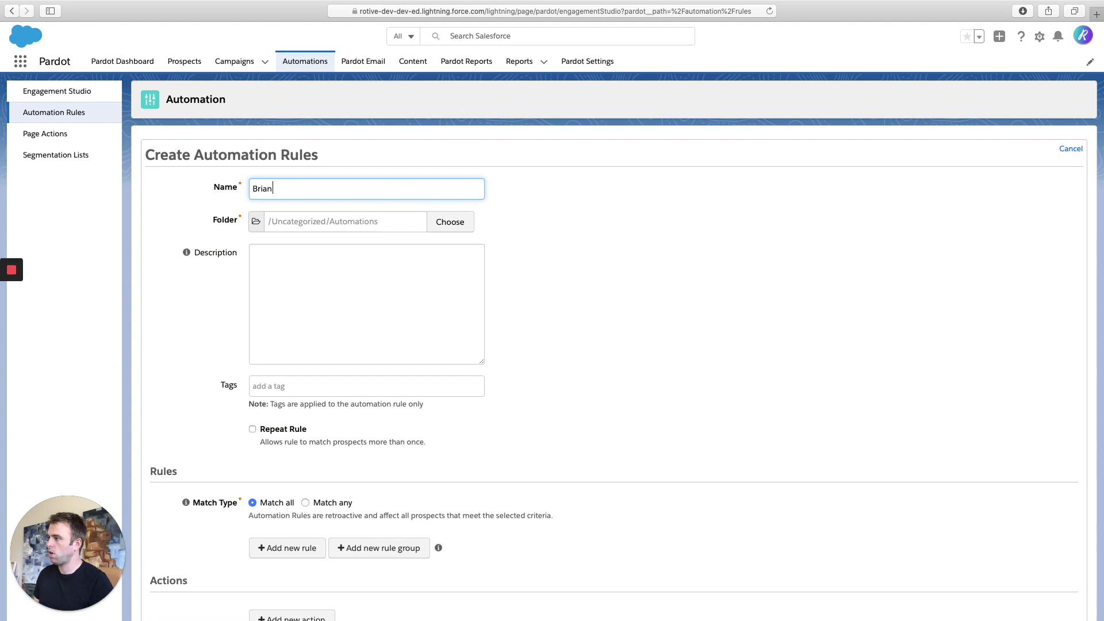
text('s Assignment)
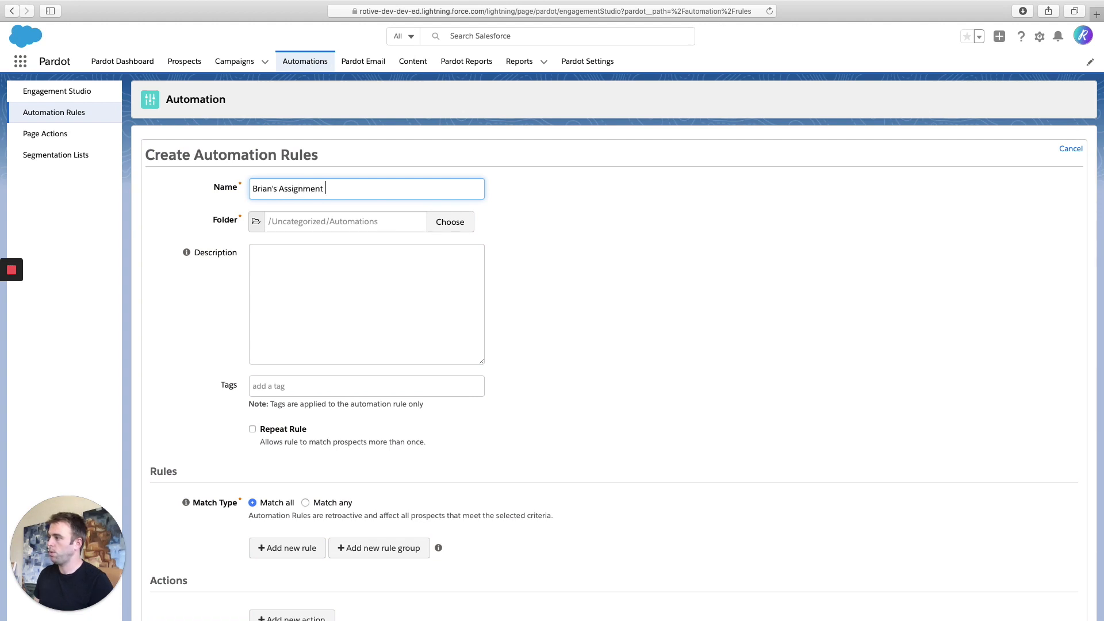
text(Rule)
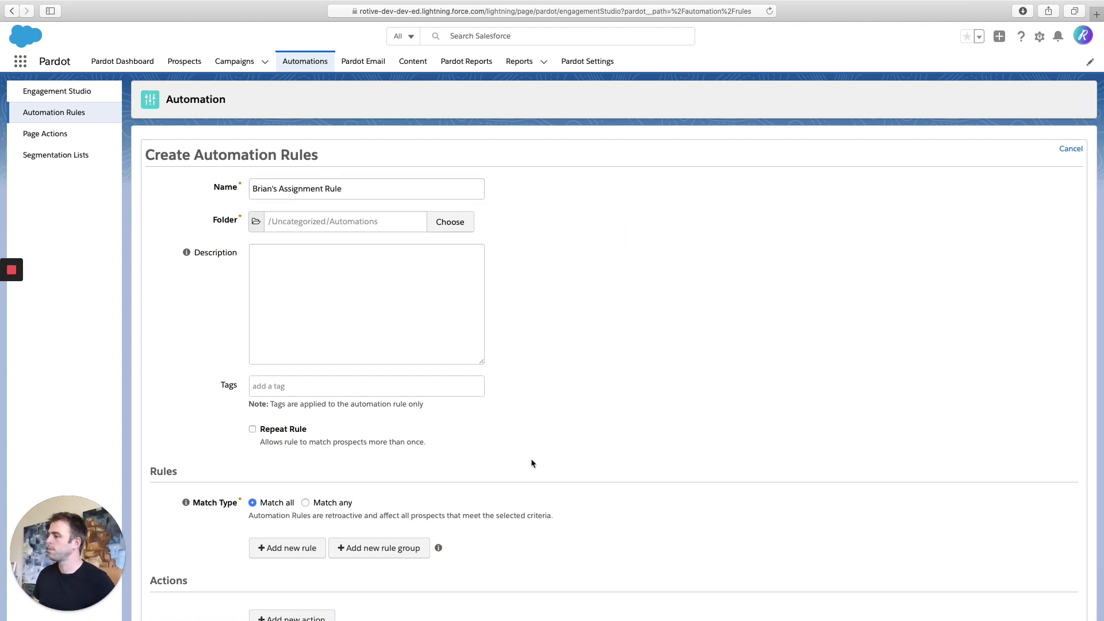
Add the criterion: Prospect assignment status is not assigned
scroll(down, 3)
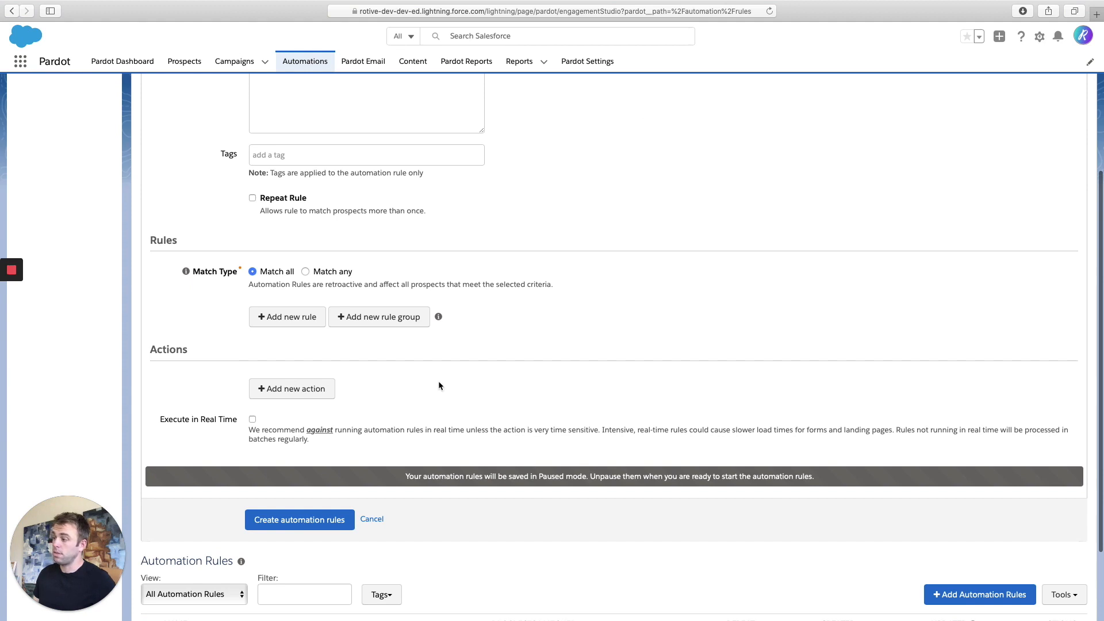
click(286, 316)
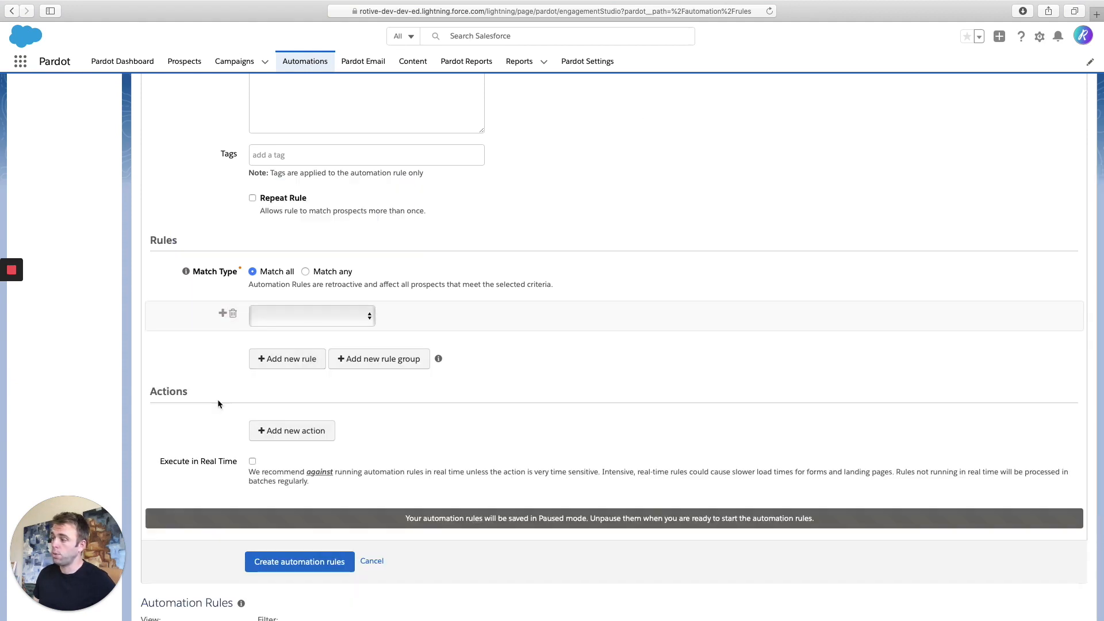
click(312, 315)
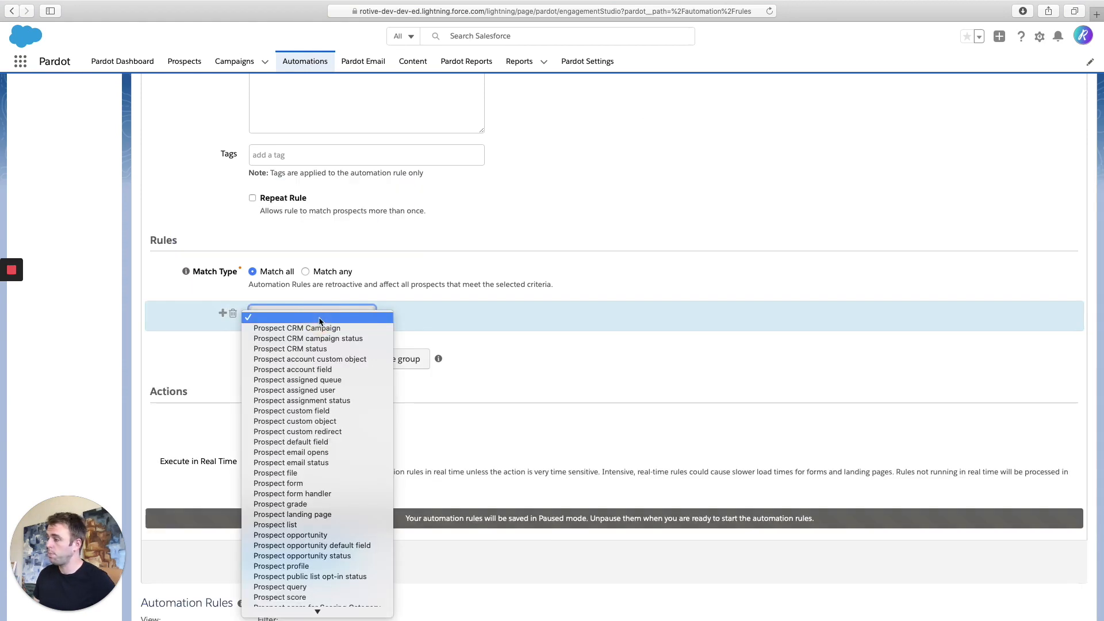
mouse_move(309, 359)
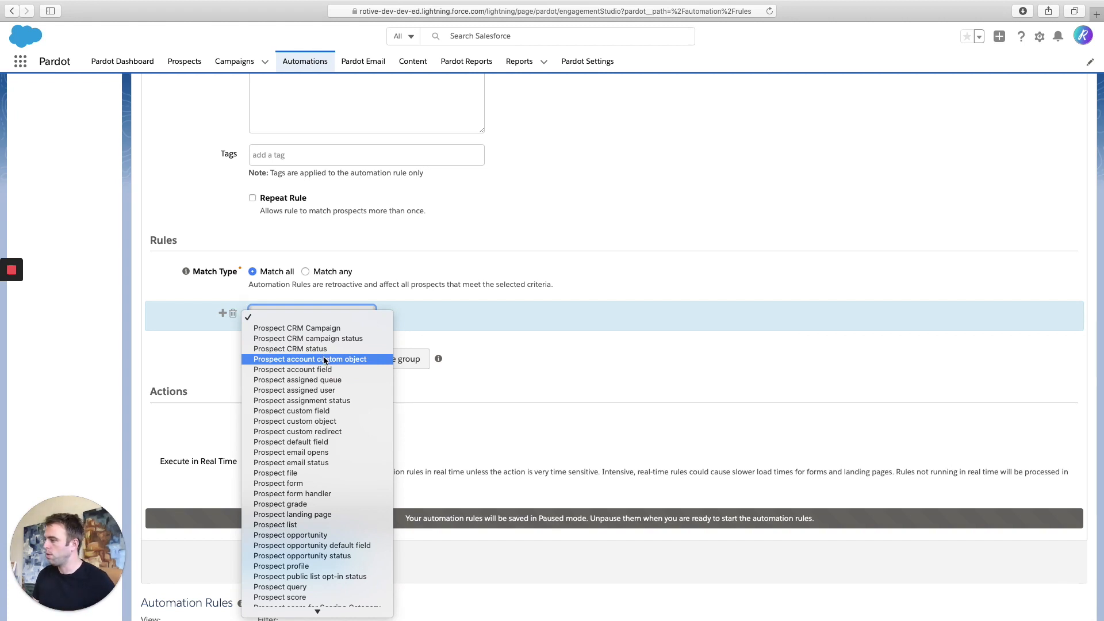
mouse_move(302, 401)
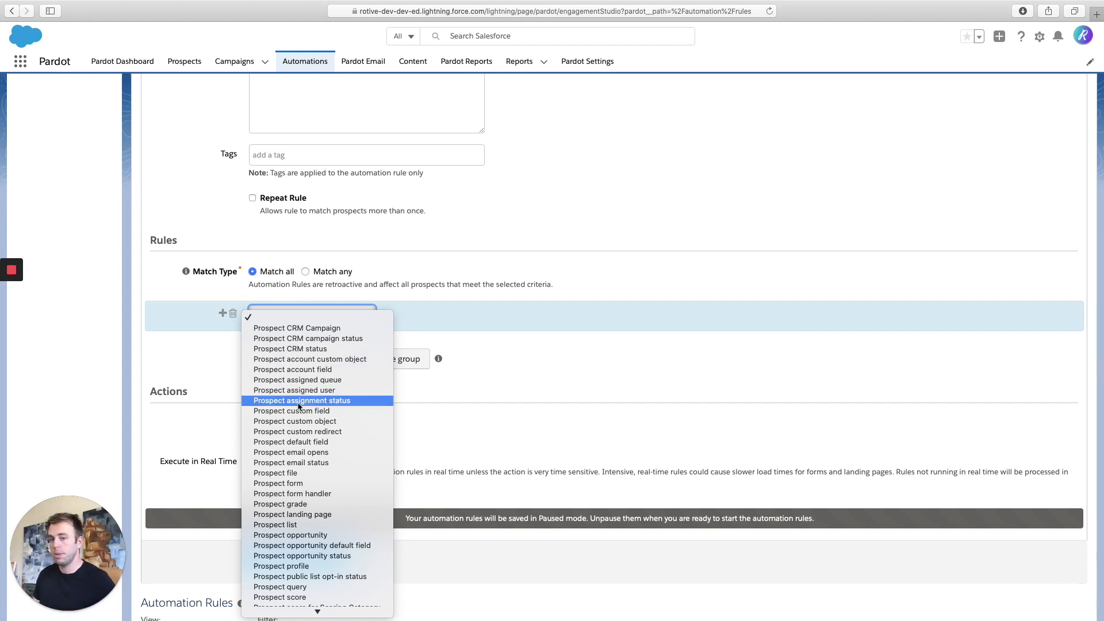
click(301, 400)
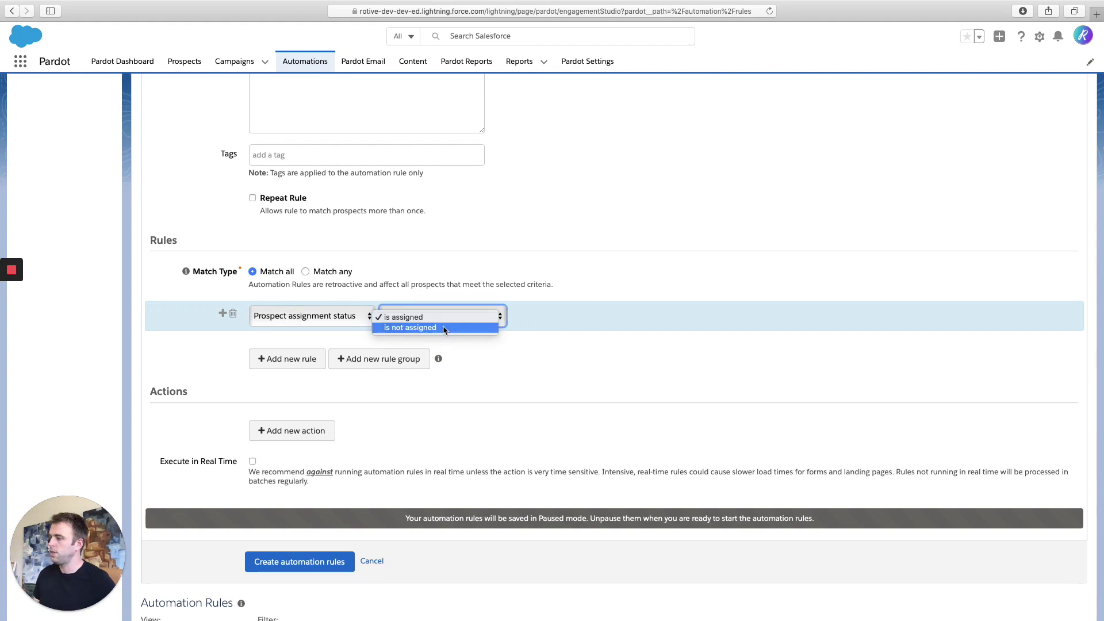
click(410, 328)
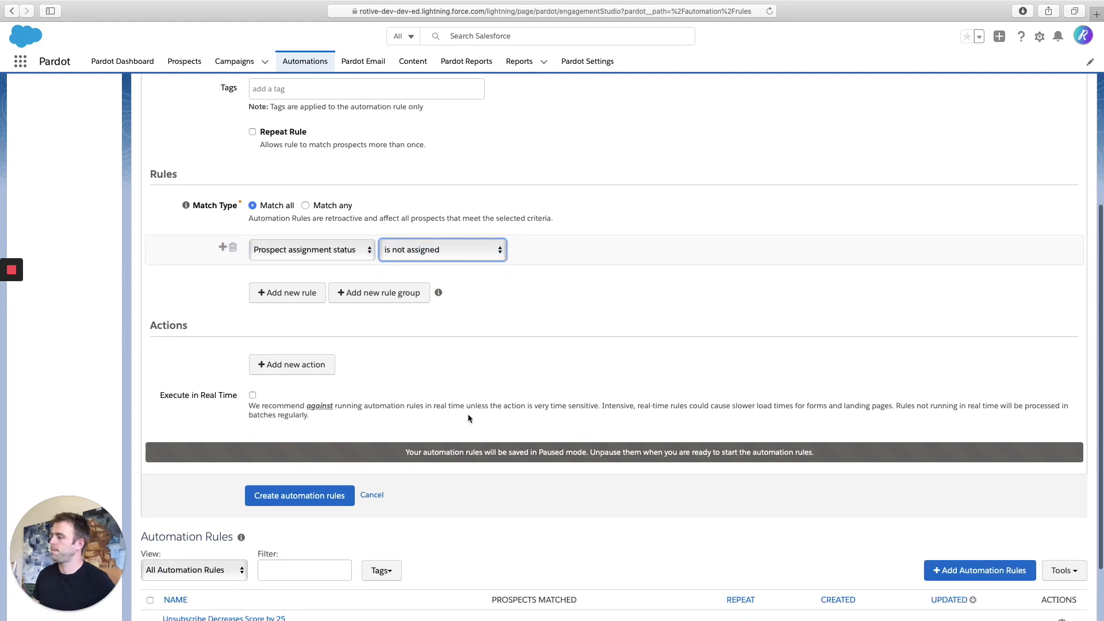
click(292, 365)
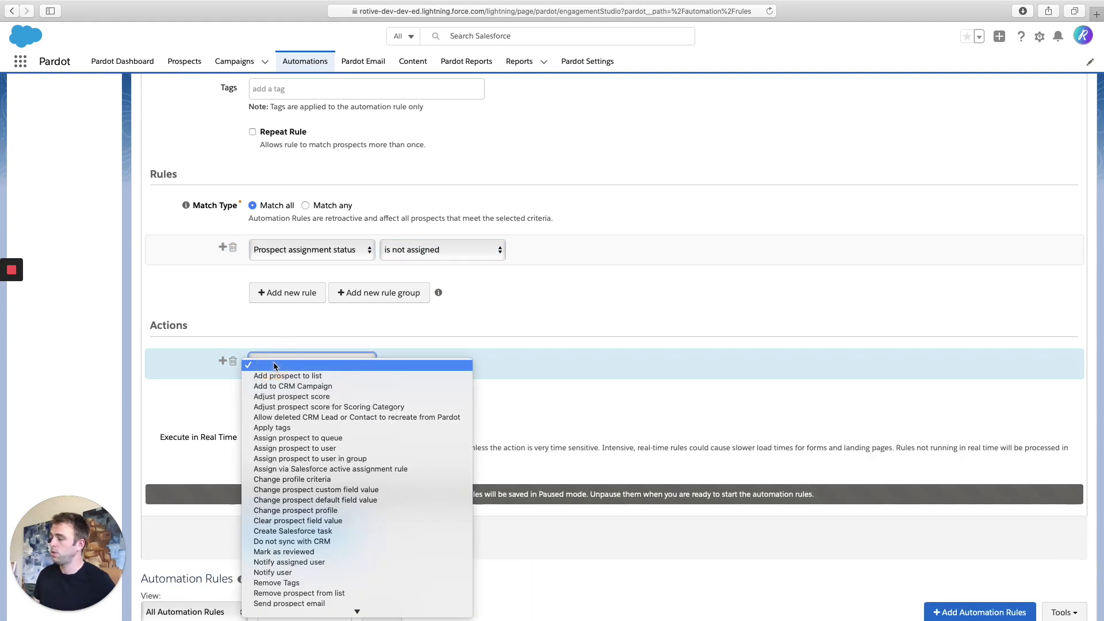
mouse_move(294, 448)
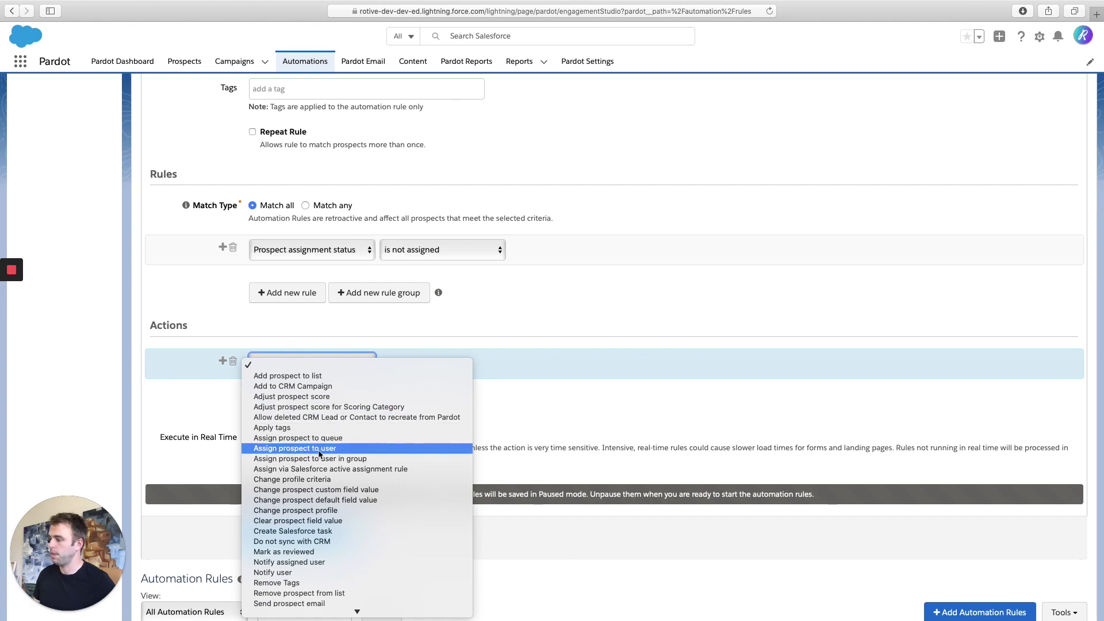
mouse_move(385, 459)
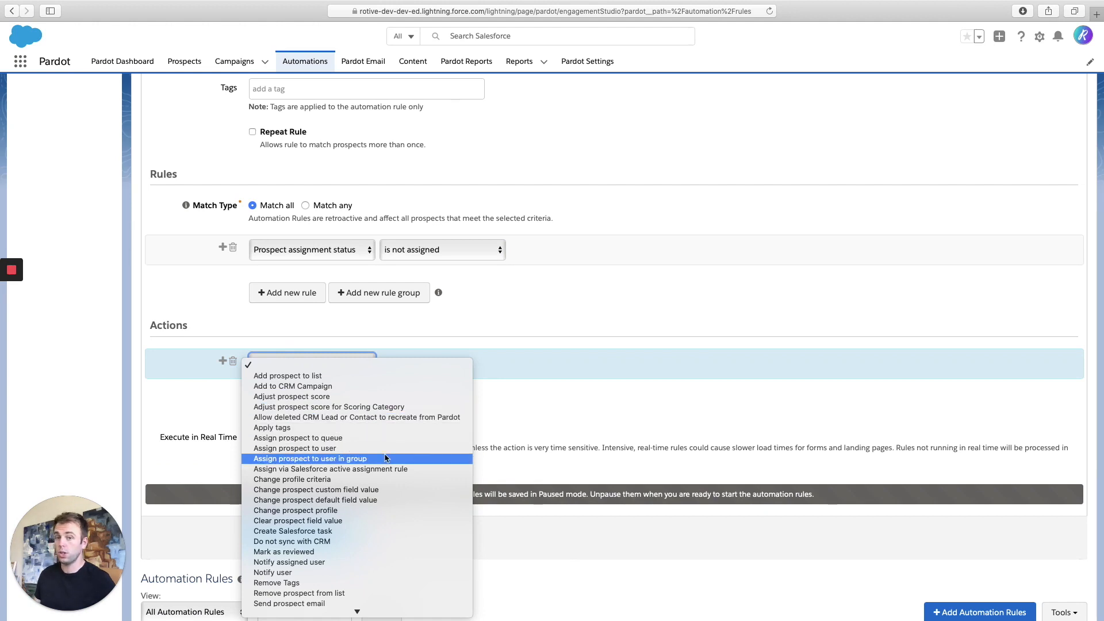
mouse_move(415, 459)
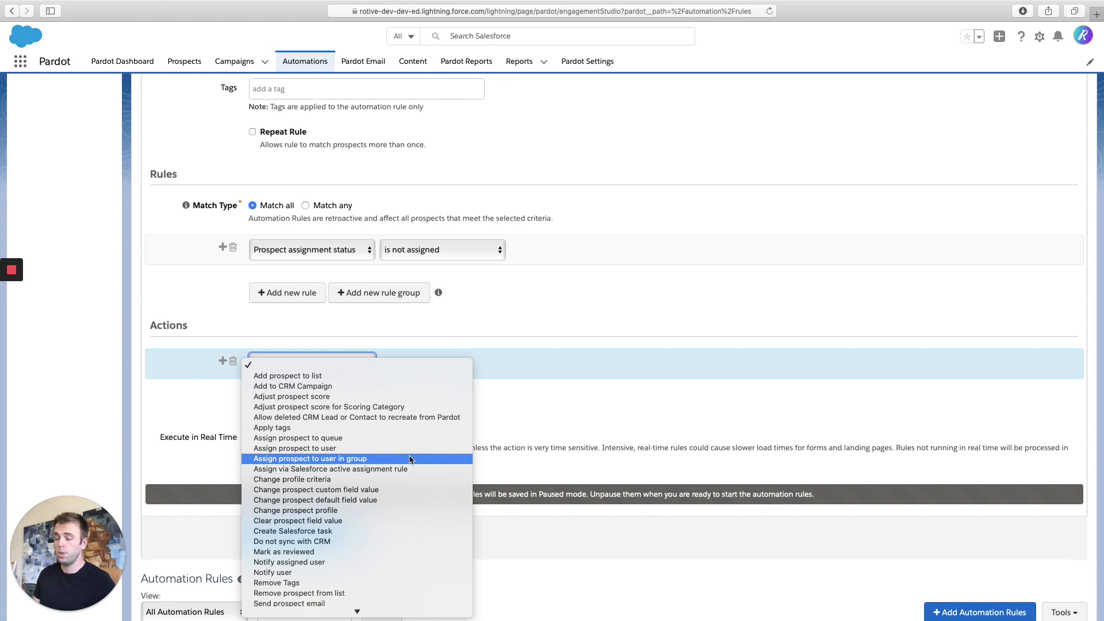
mouse_move(397, 437)
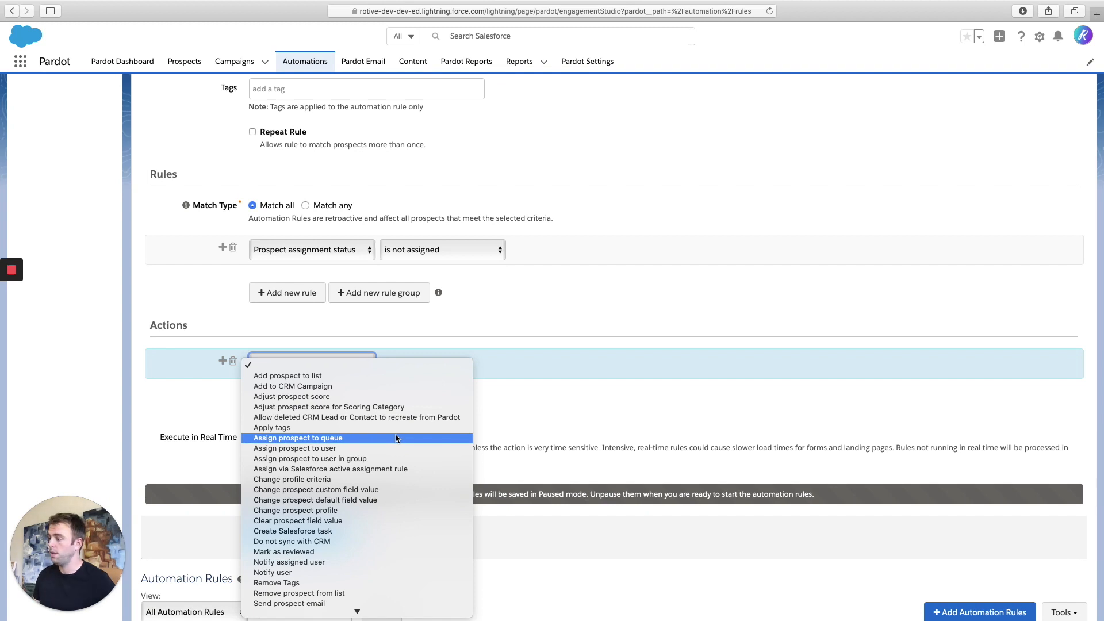
click(295, 448)
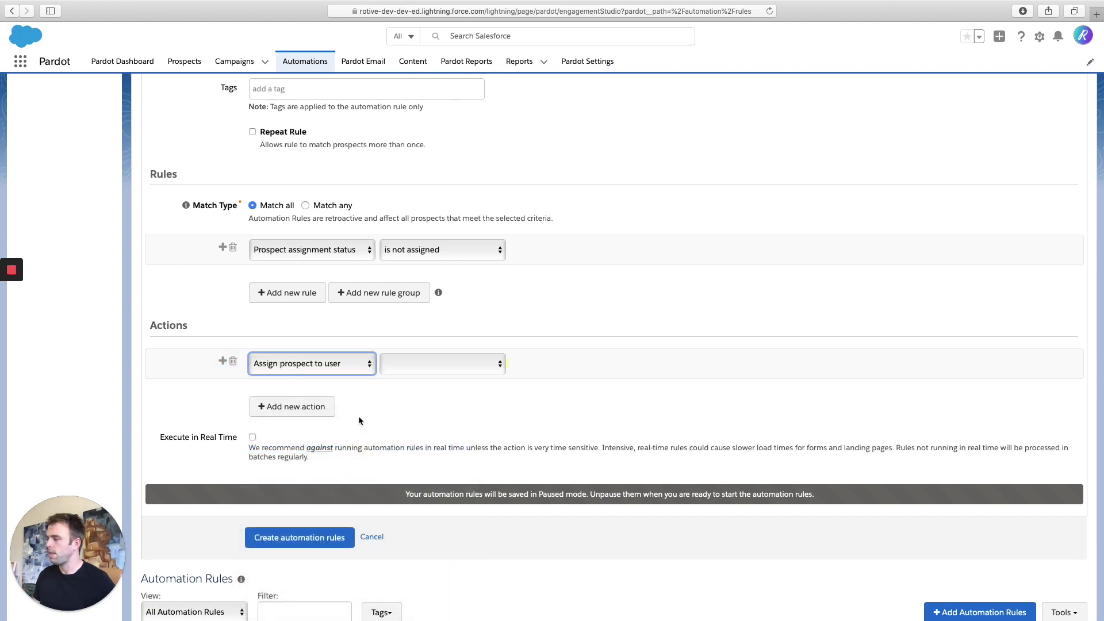
click(442, 363)
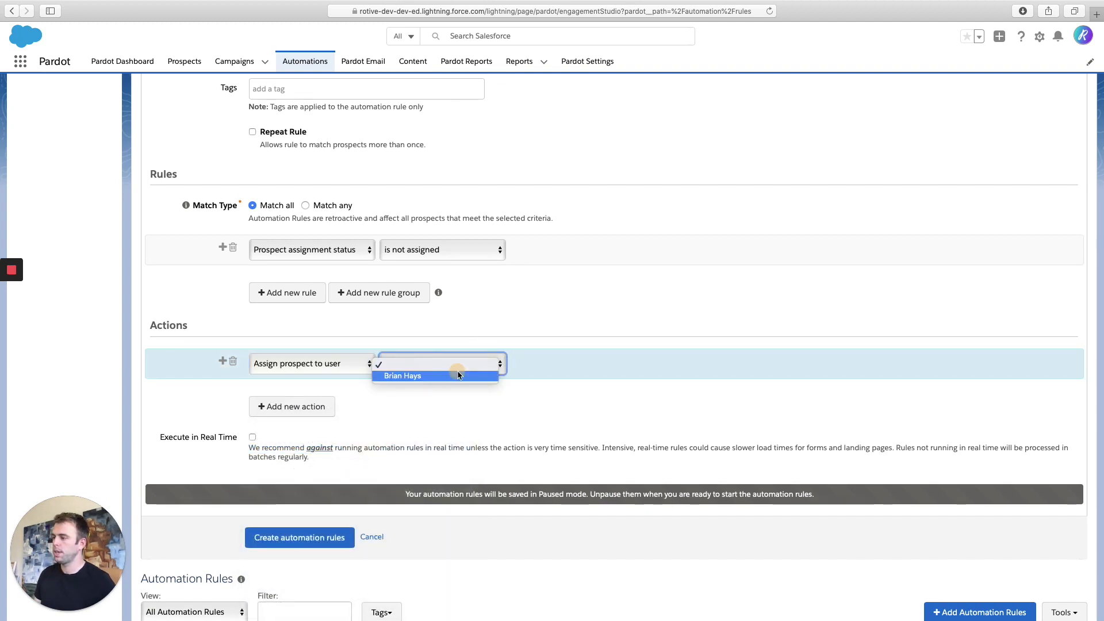
click(403, 375)
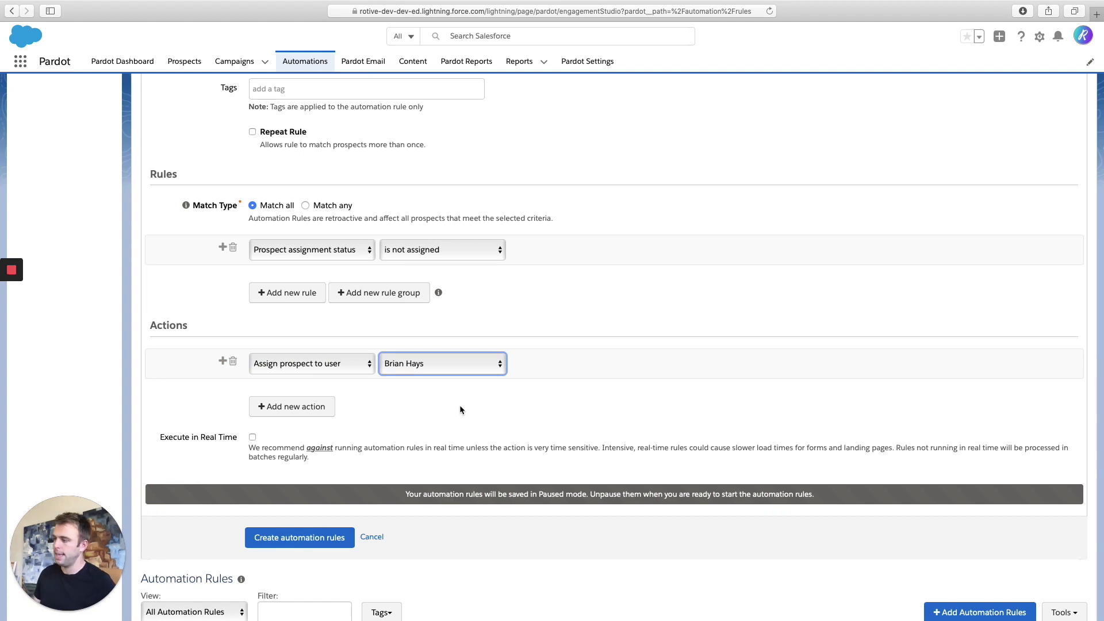
mouse_move(444, 230)
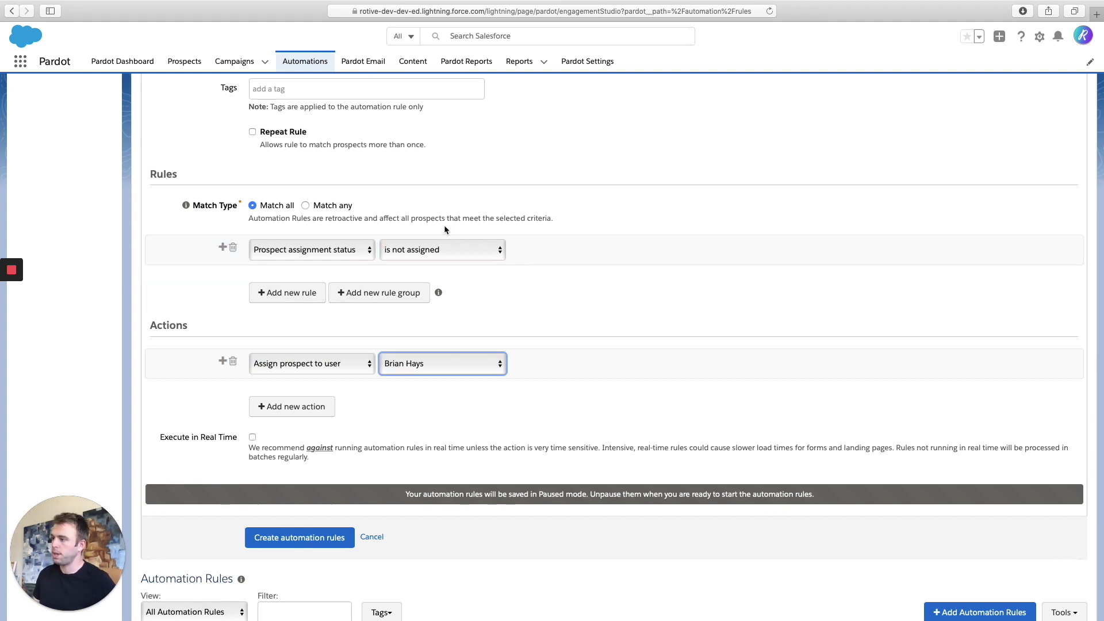
mouse_move(485, 441)
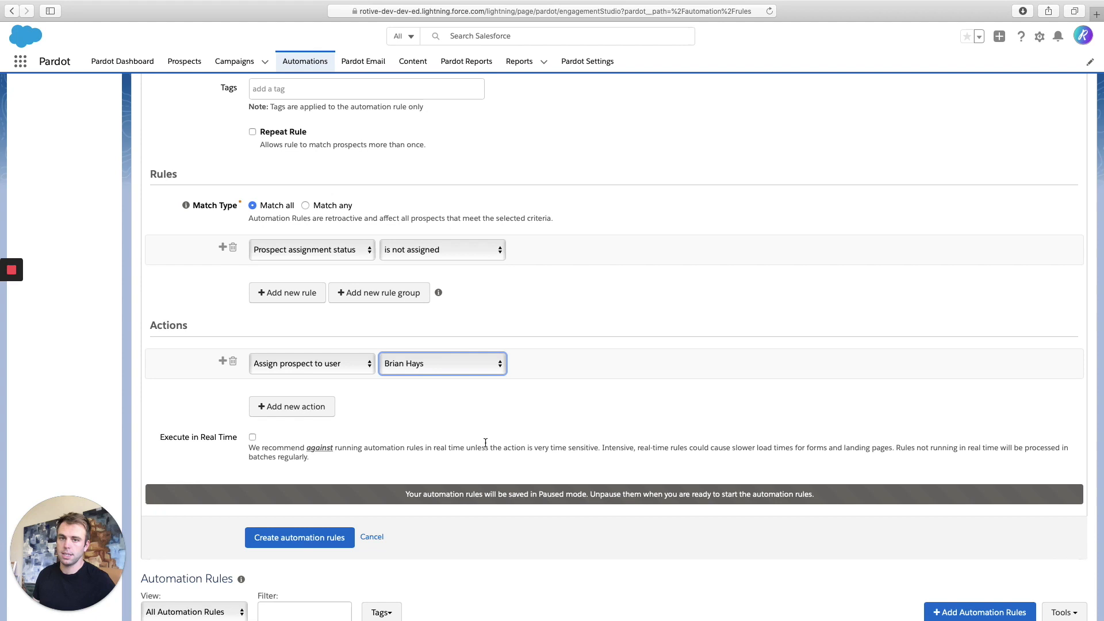
mouse_move(346, 348)
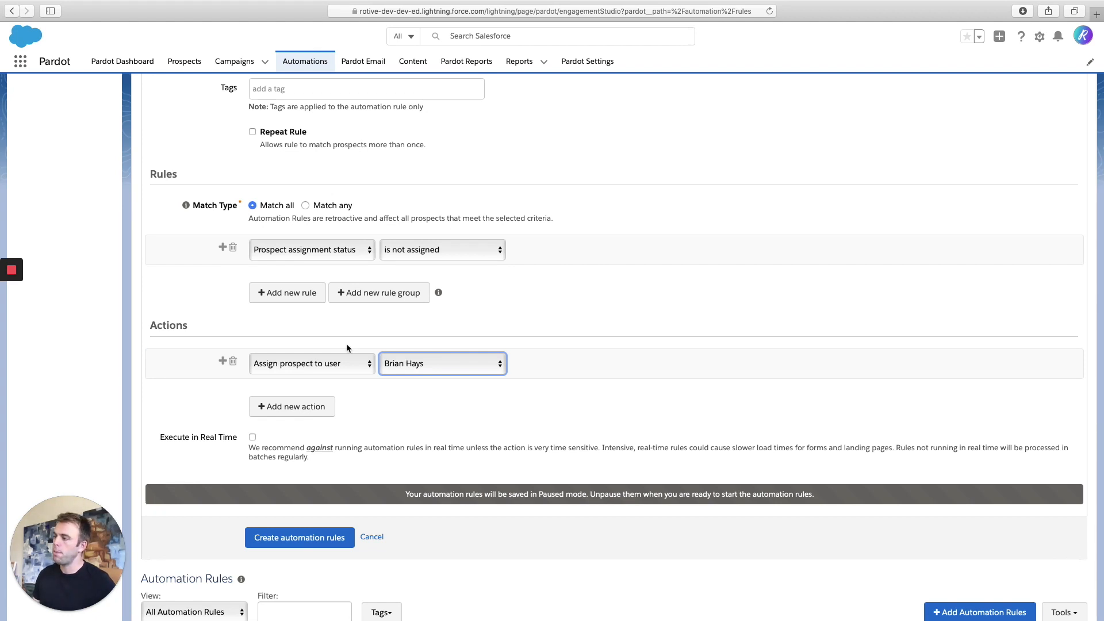
mouse_move(287, 292)
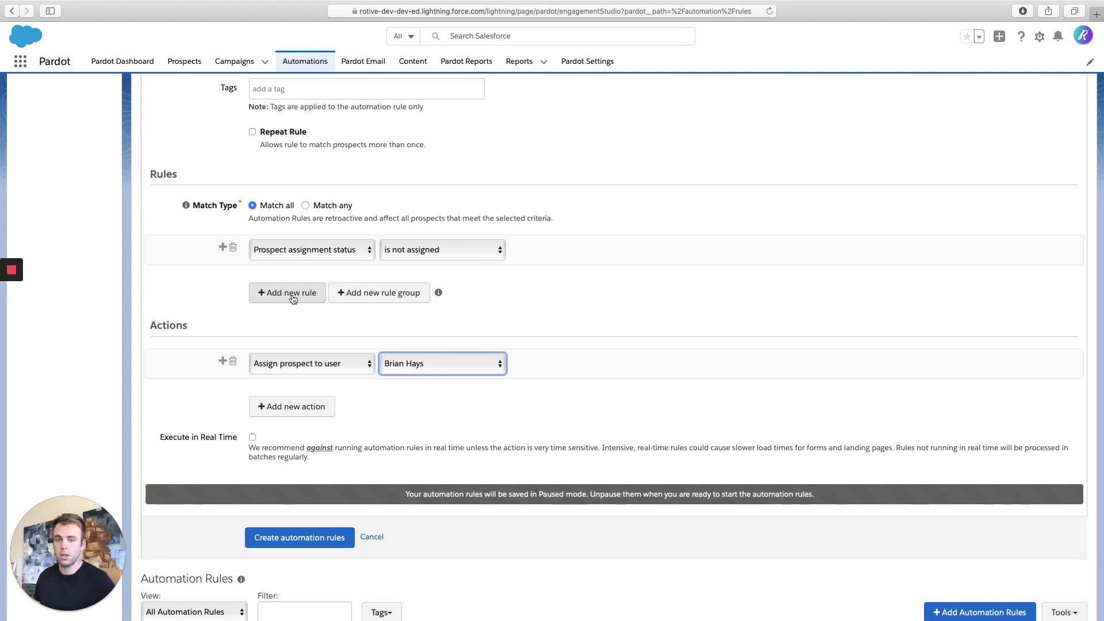
mouse_move(288, 324)
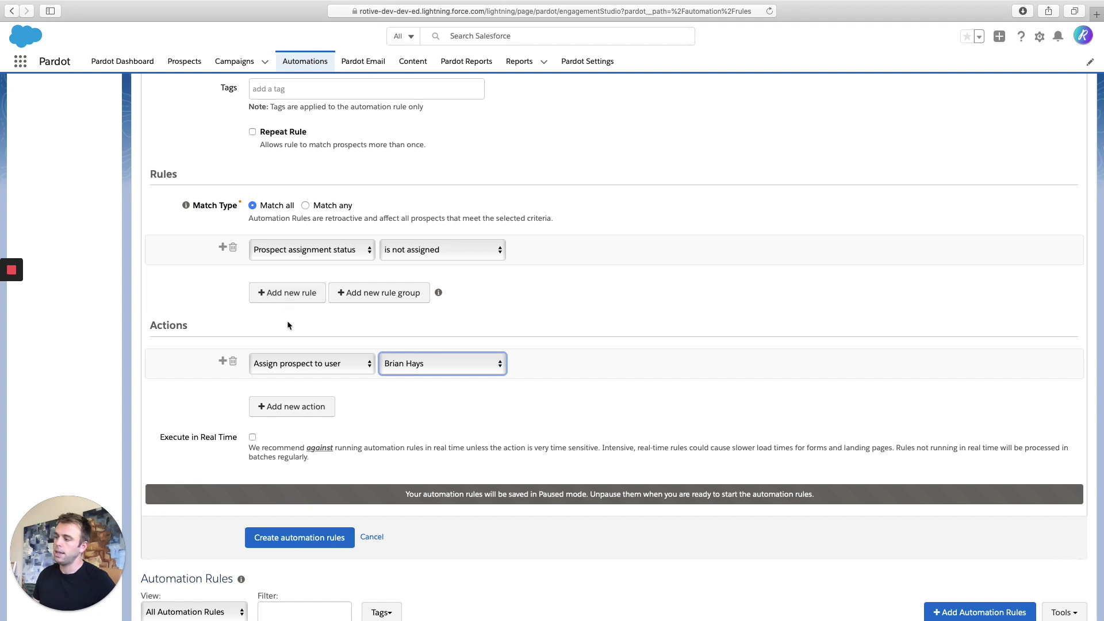
mouse_move(209, 206)
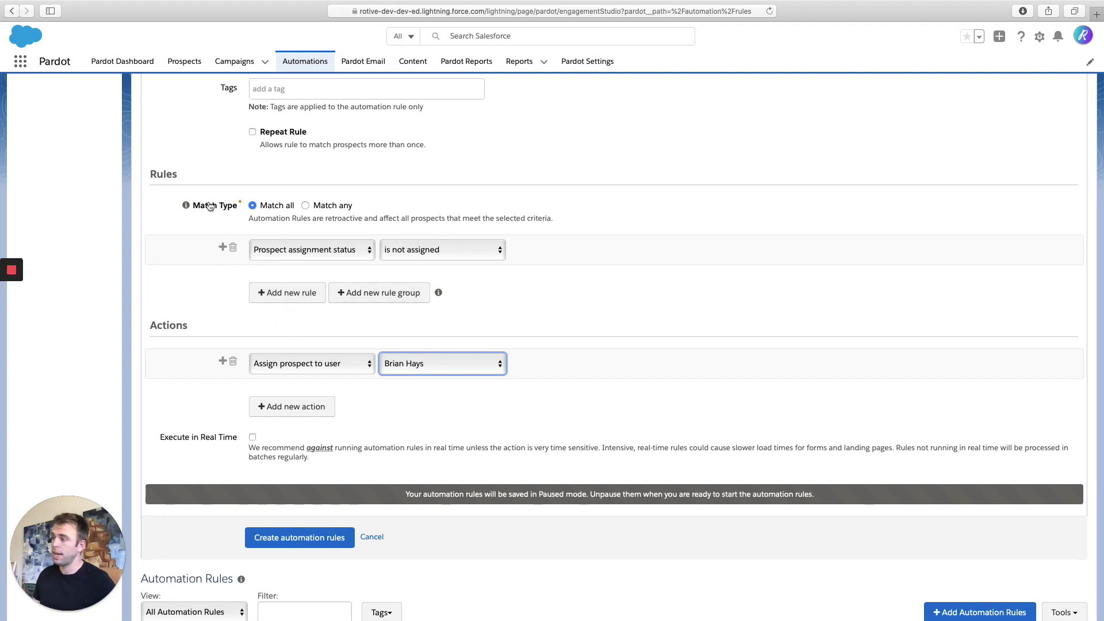
mouse_move(366, 328)
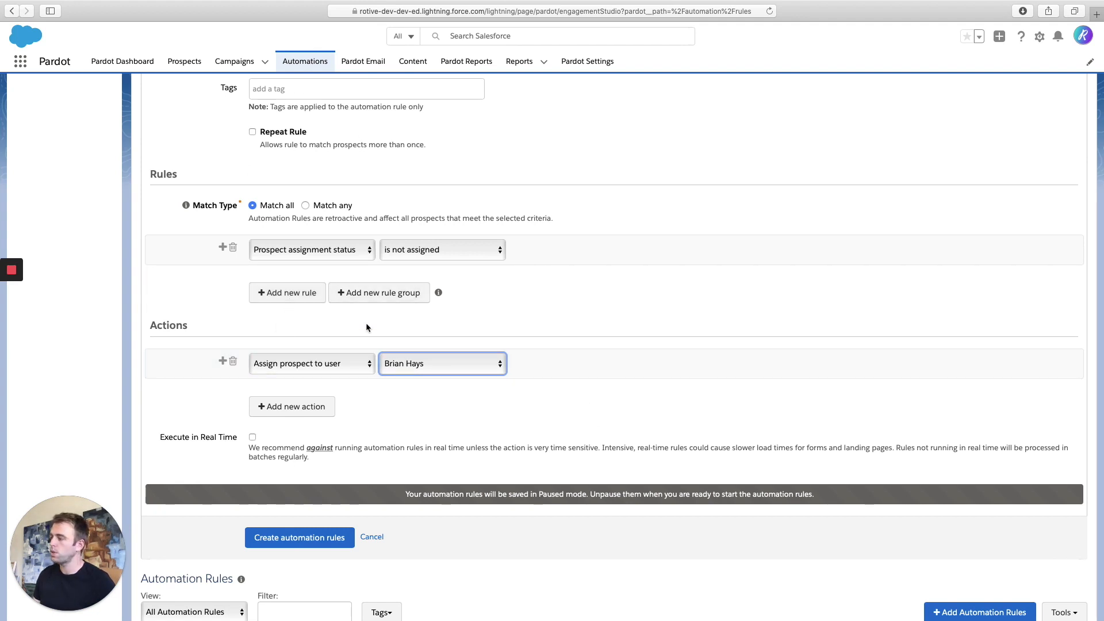
mouse_move(435, 289)
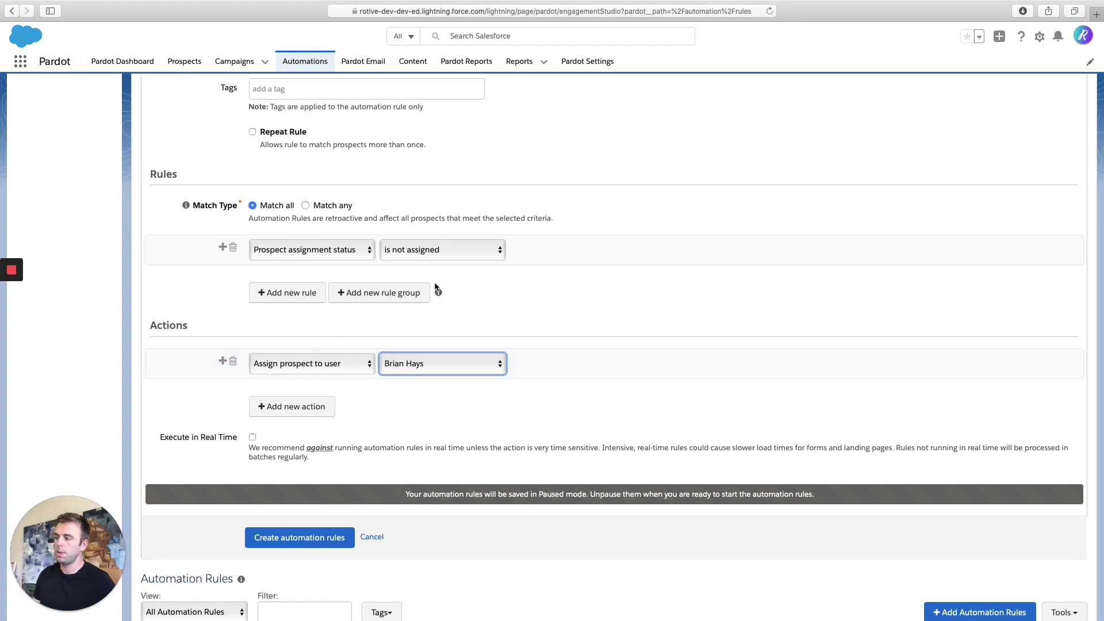
mouse_move(521, 369)
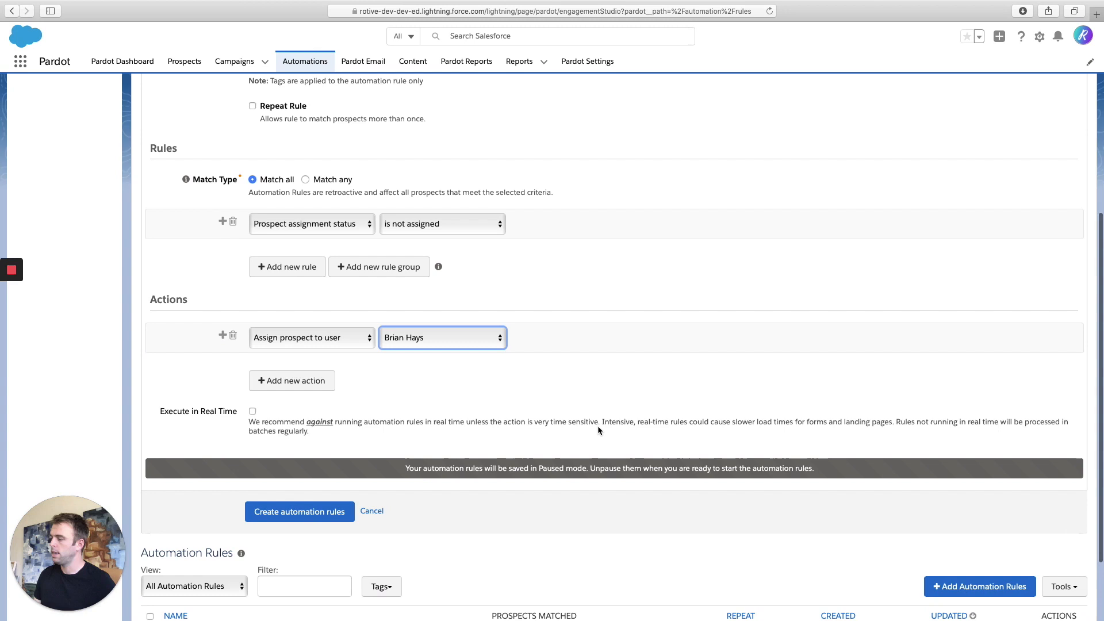
Create the rule and show the gear actions for Brian's Assignment Rule
click(299, 510)
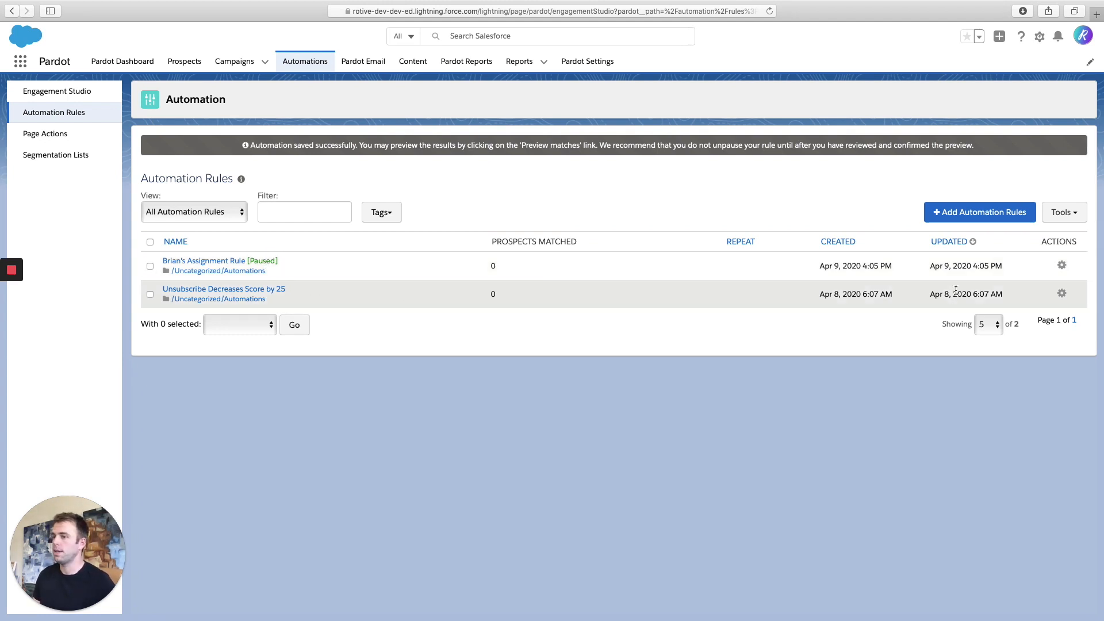
click(1062, 265)
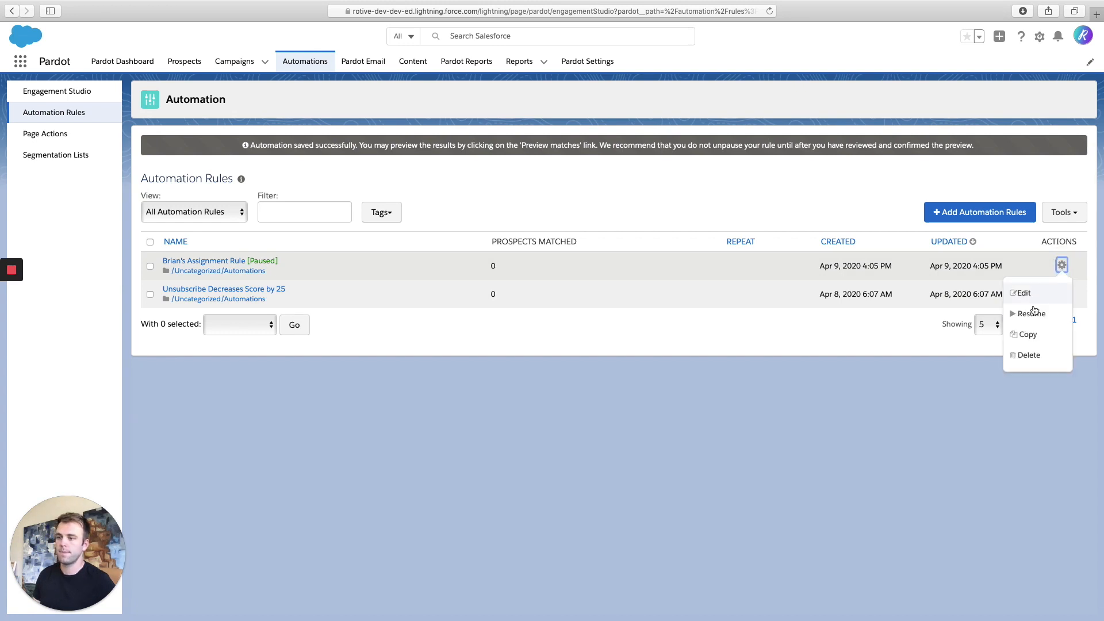
mouse_move(1031, 313)
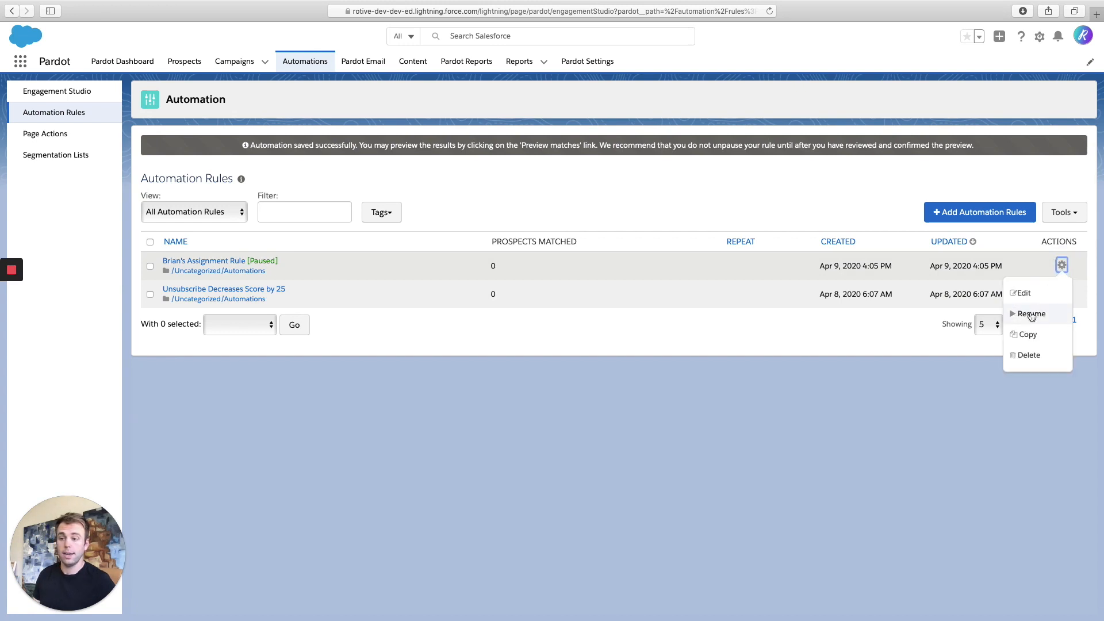
Resume Brian's Assignment Rule so it is no longer paused
click(1031, 313)
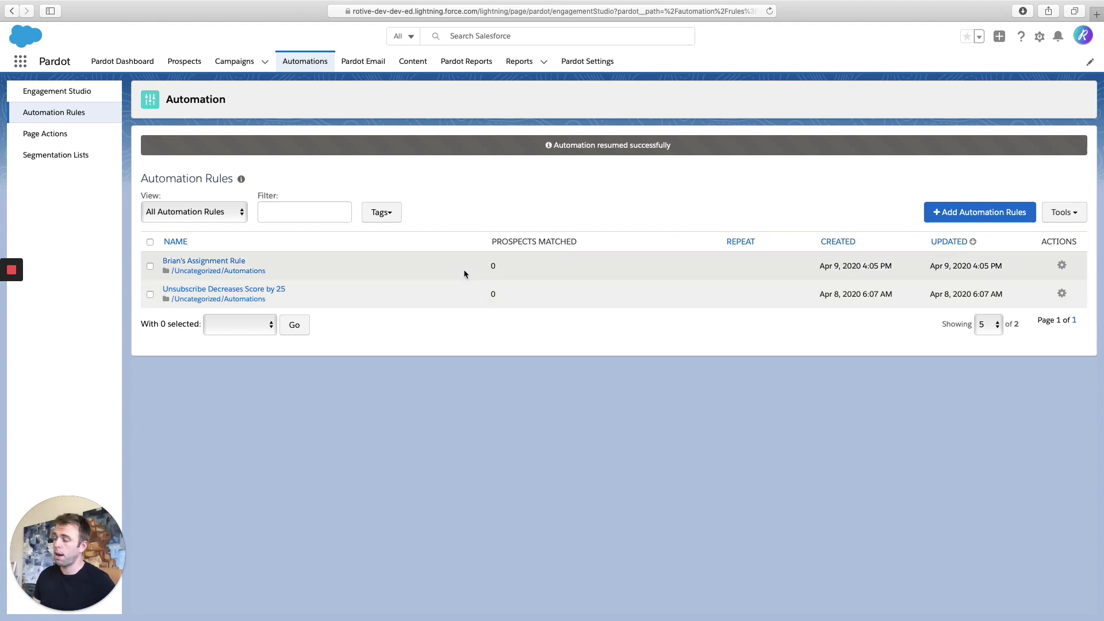
mouse_move(227, 281)
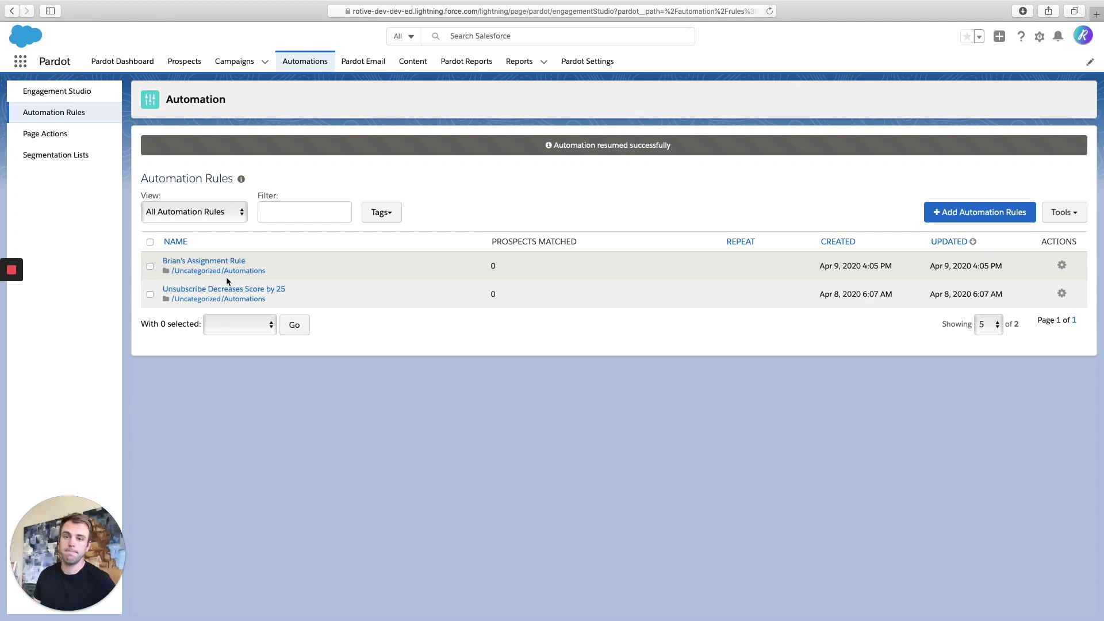
mouse_move(300, 283)
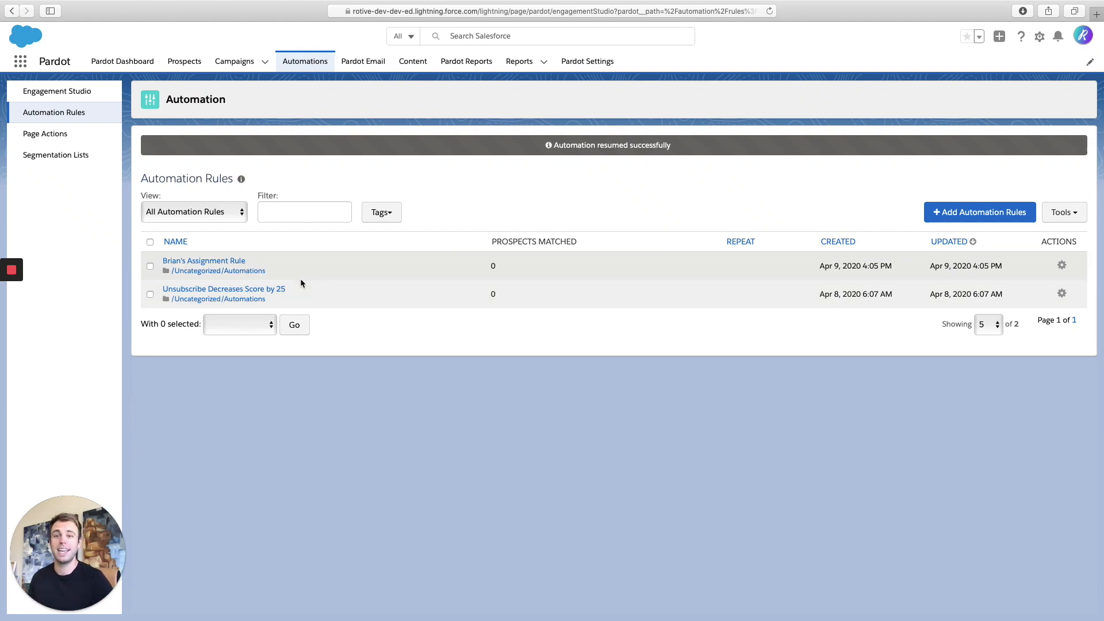